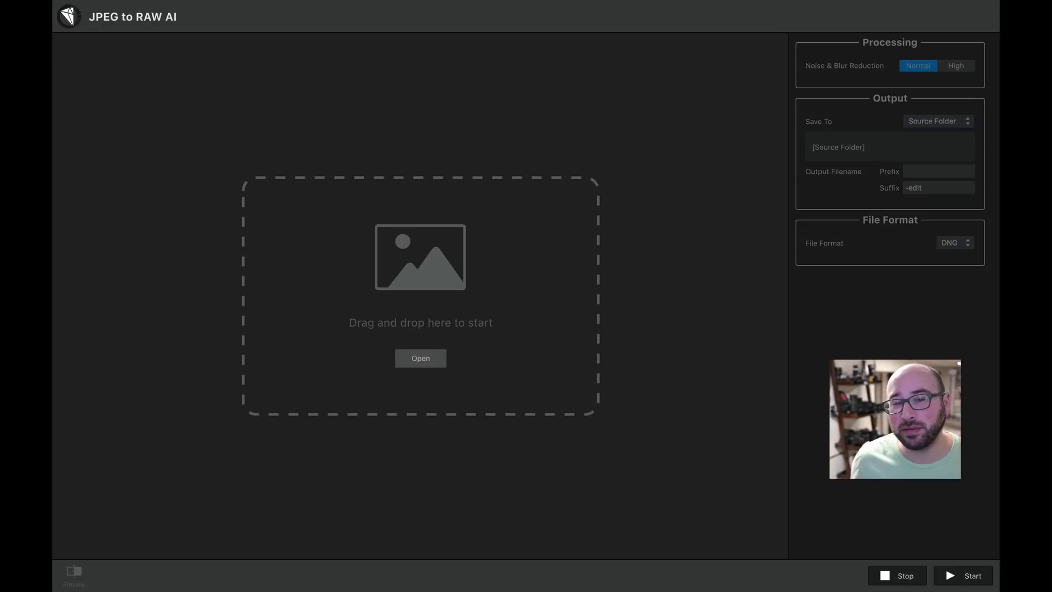
{"action": "mouse_move", "coordinate": [587, 338]}
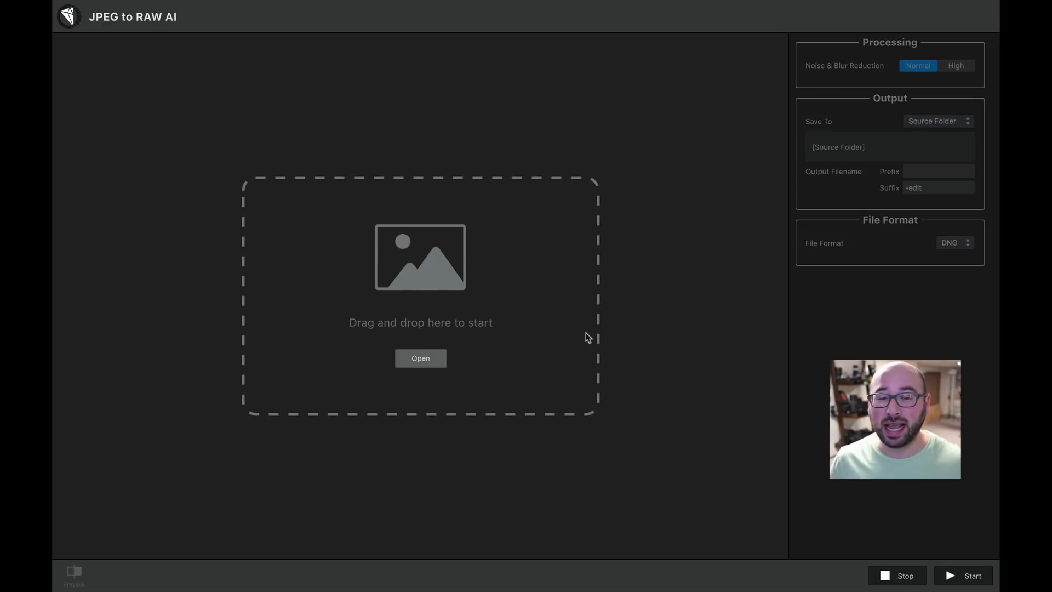
{"action": "mouse_move", "coordinate": [264, 303]}
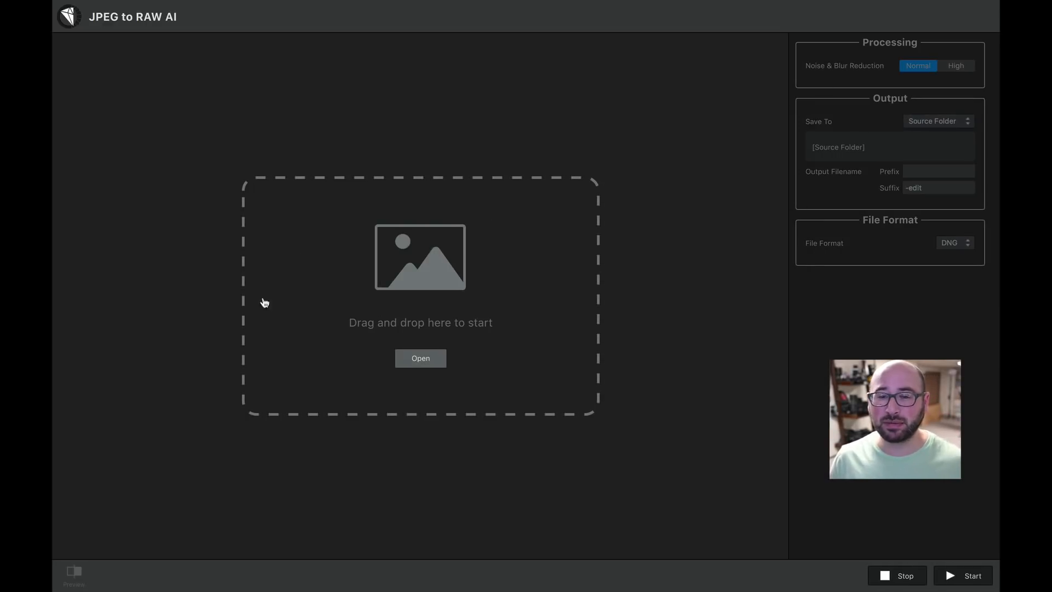
{"action": "mouse_move", "coordinate": [477, 212]}
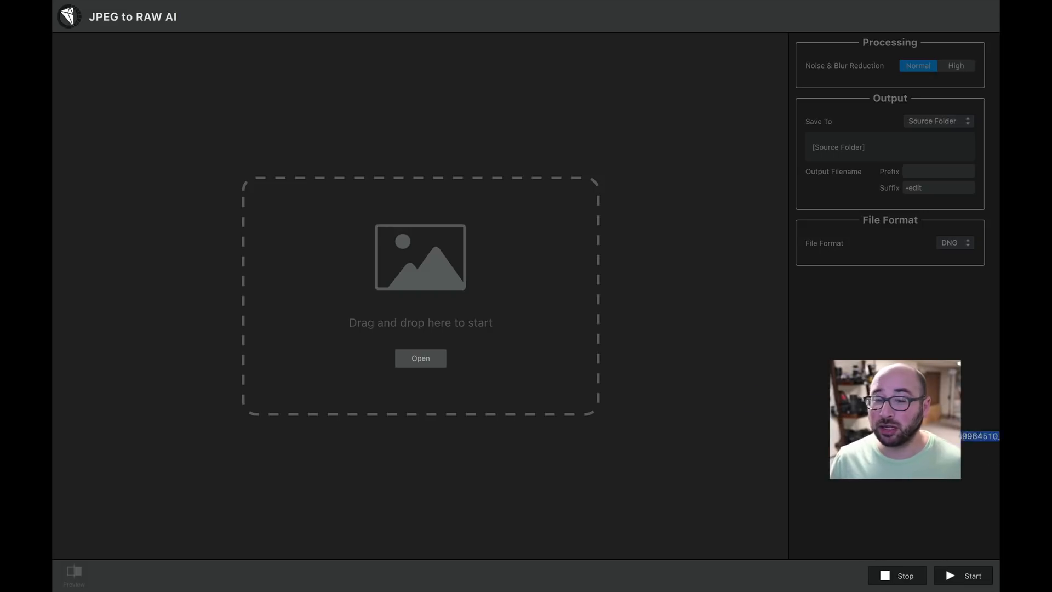
Queue the Facebook JPEG and keep DNG as the output format from the DNG/TIFF list.
{"action": "left_click", "coordinate": [420, 358]}
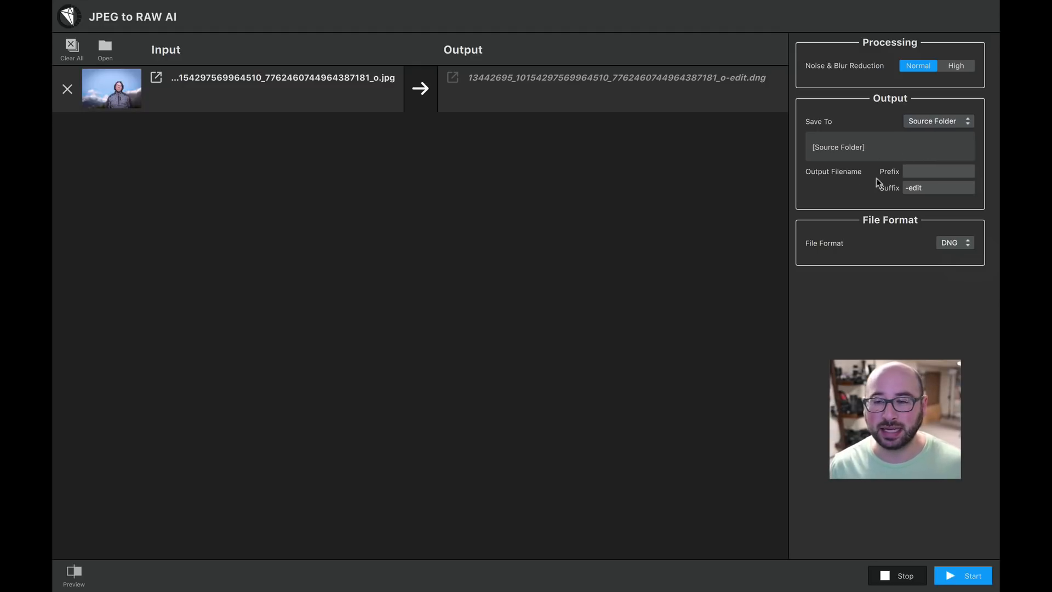
{"action": "mouse_move", "coordinate": [887, 119]}
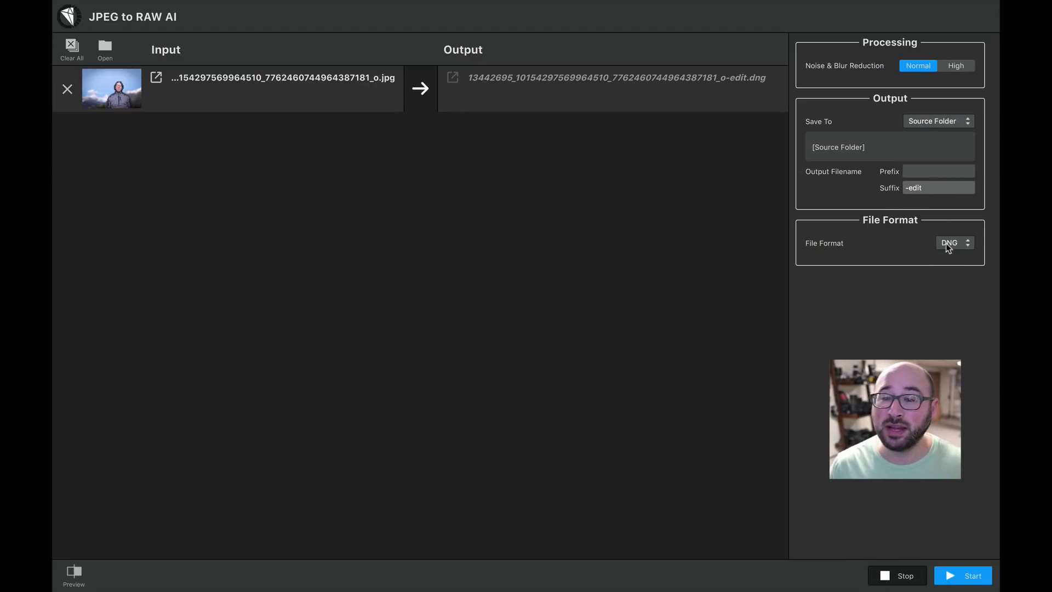
{"action": "left_click", "coordinate": [952, 242]}
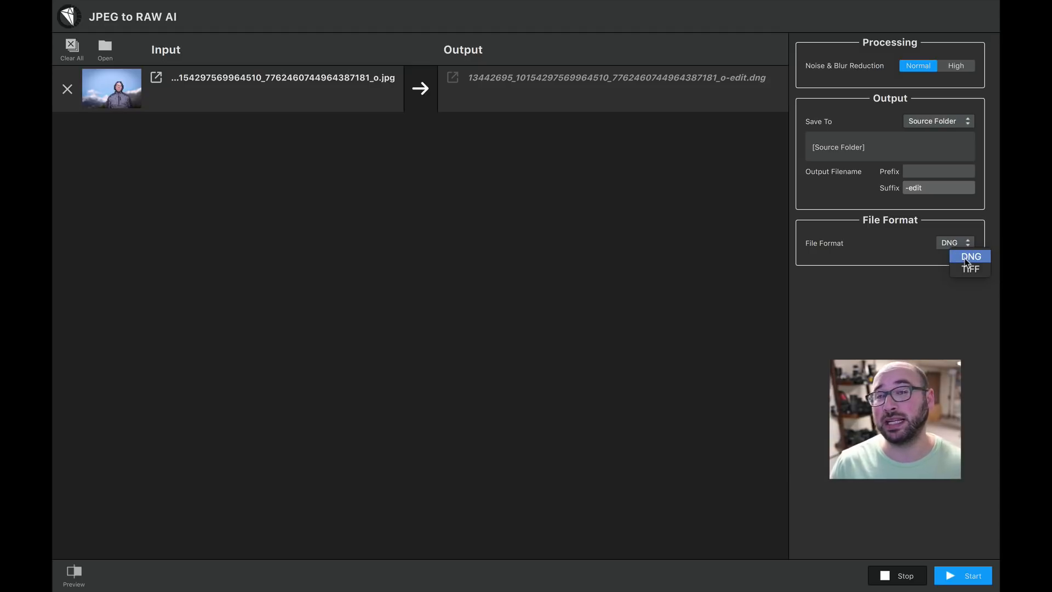
{"action": "left_click", "coordinate": [970, 257]}
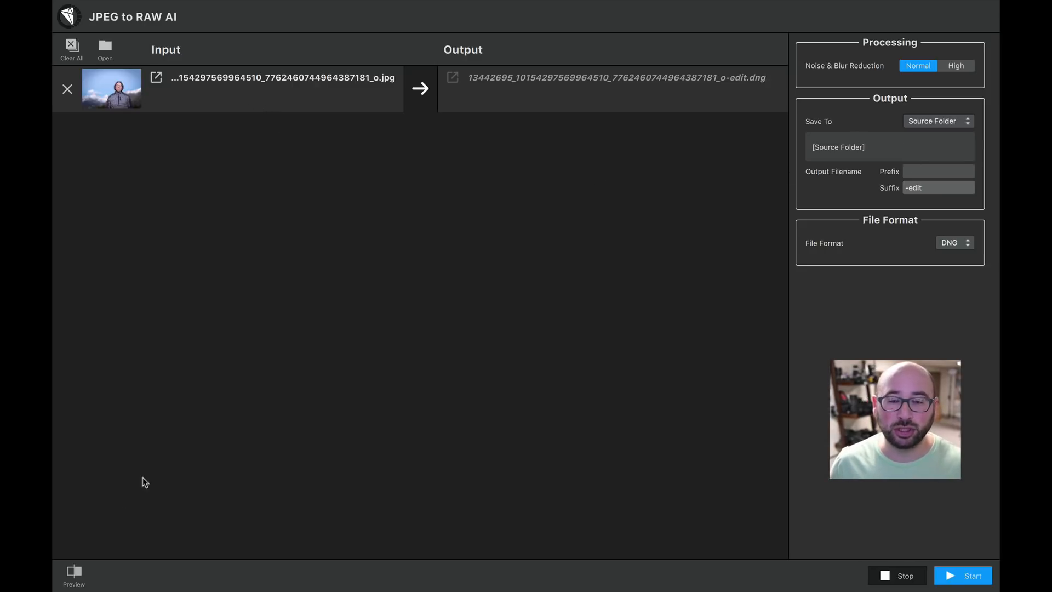
{"action": "left_click", "coordinate": [73, 575]}
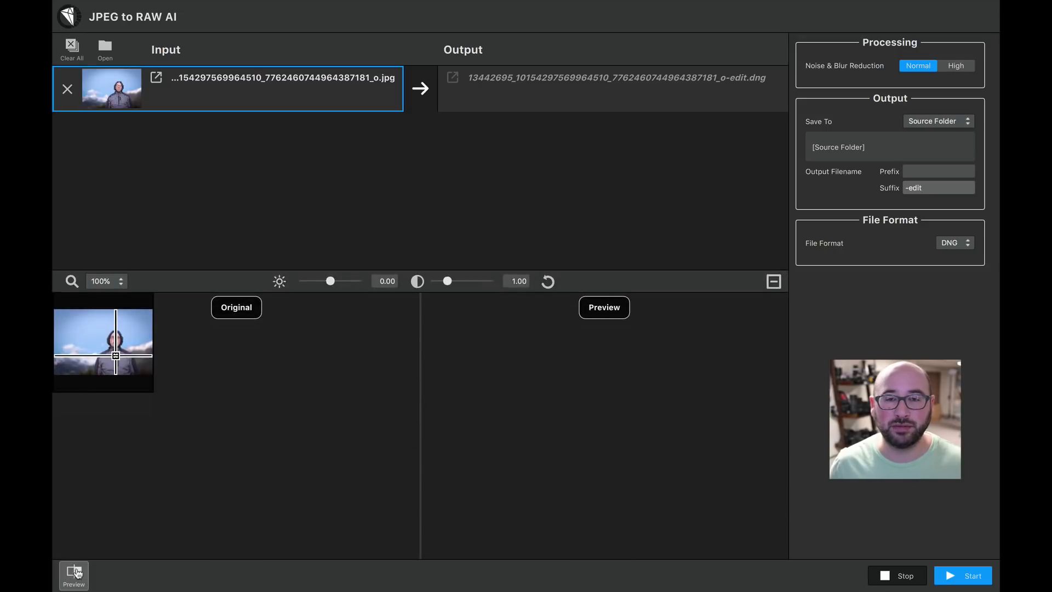
{"action": "left_click", "coordinate": [73, 576]}
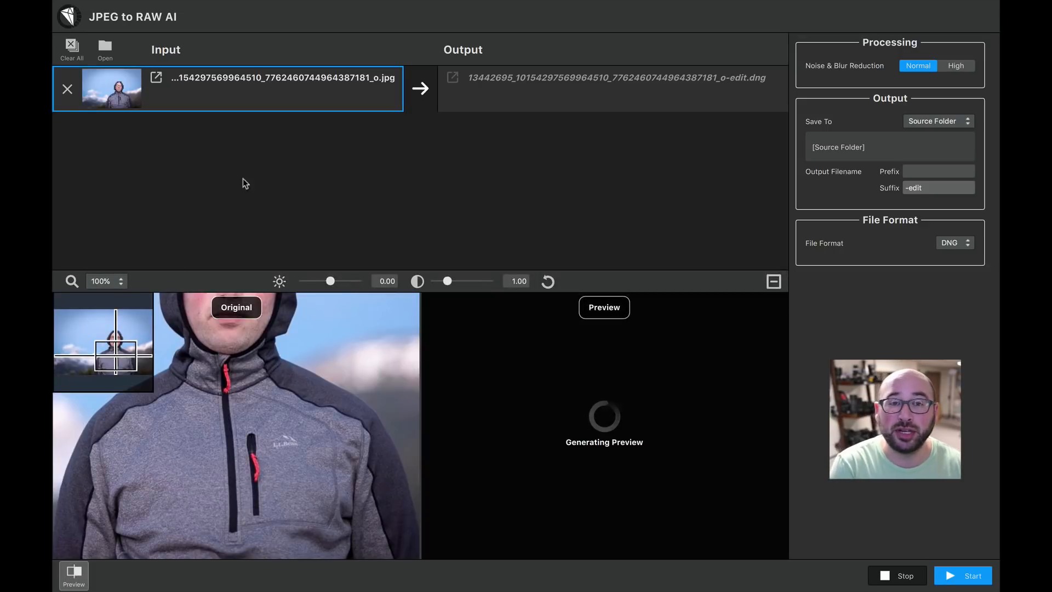
{"action": "mouse_move", "coordinate": [289, 191]}
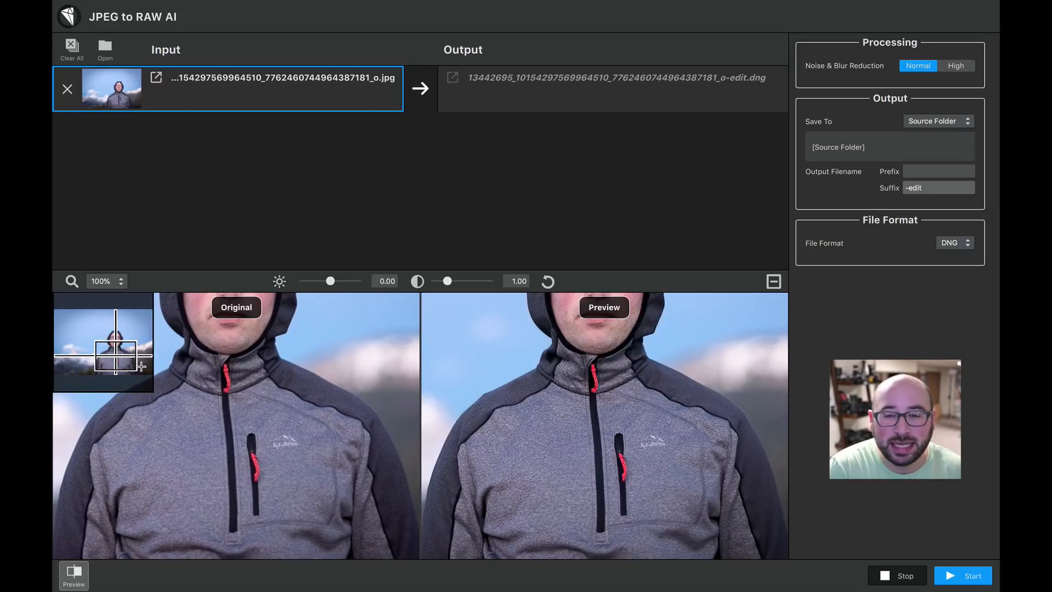
{"action": "mouse_move", "coordinate": [155, 279]}
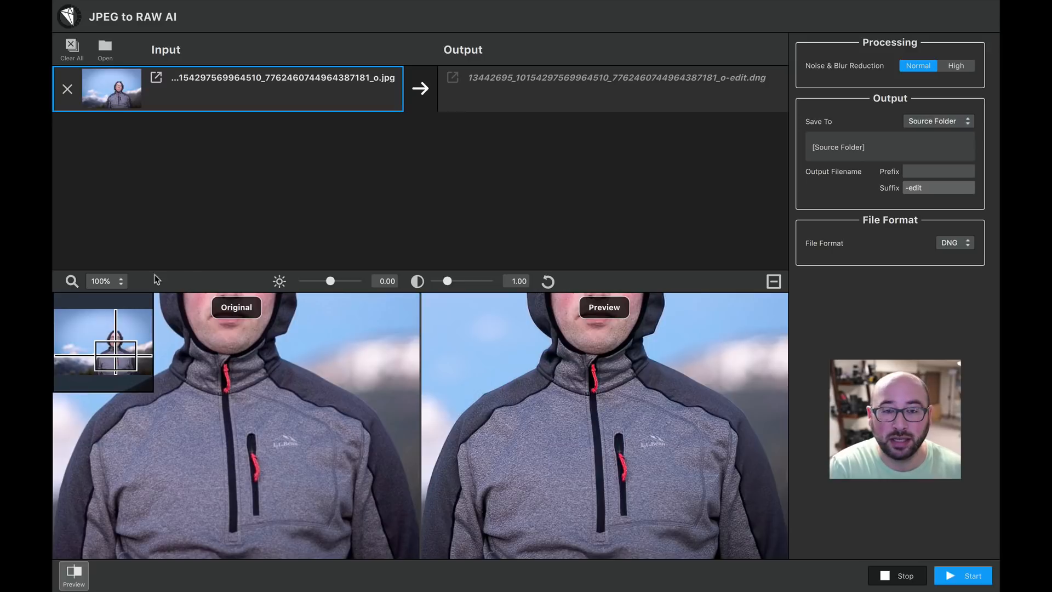
{"action": "left_click", "coordinate": [102, 281]}
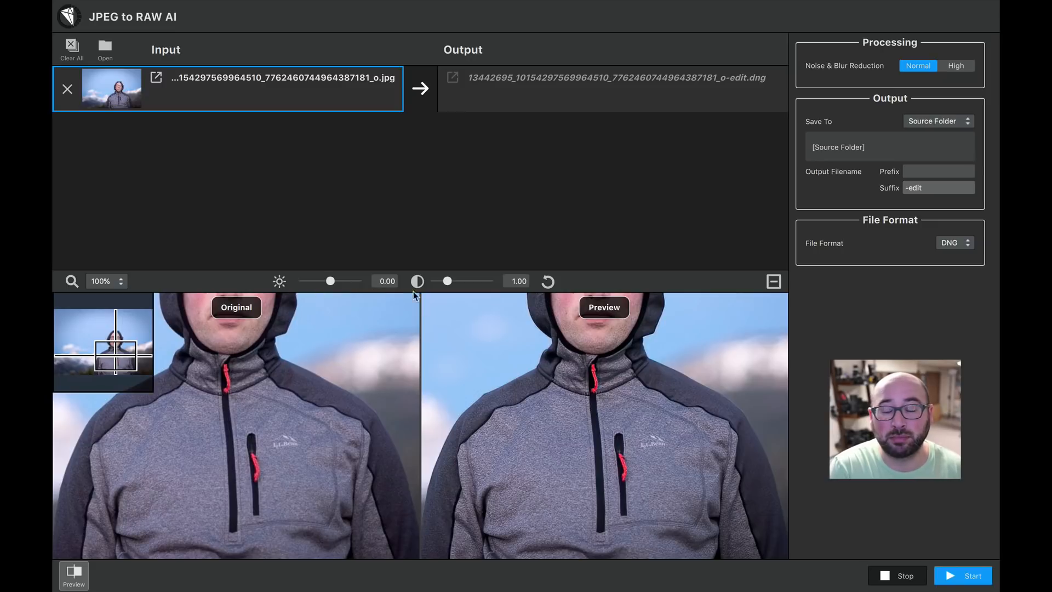
{"action": "mouse_move", "coordinate": [165, 380]}
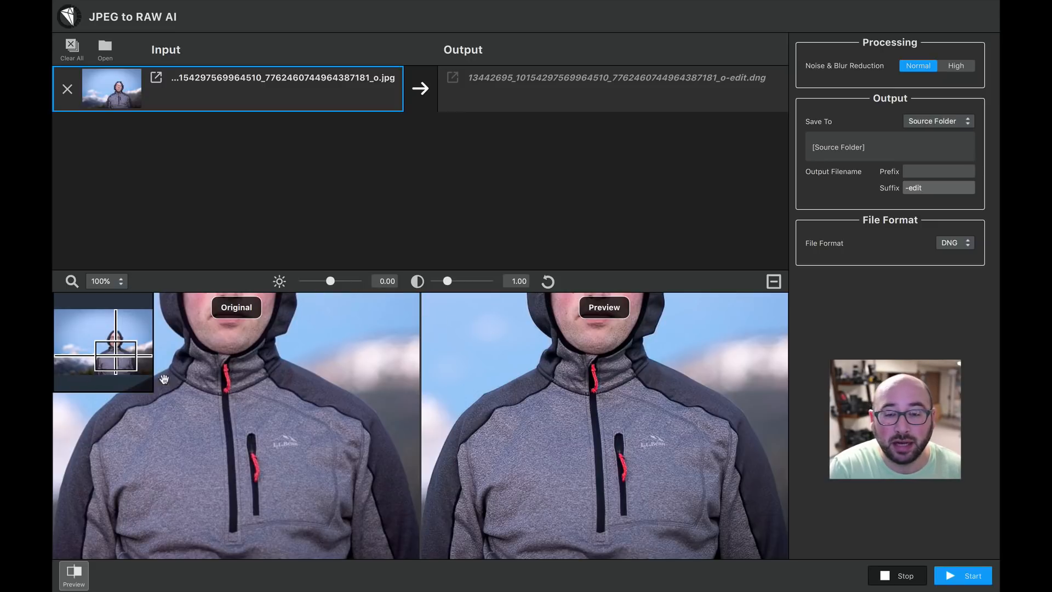
{"action": "mouse_move", "coordinate": [289, 462]}
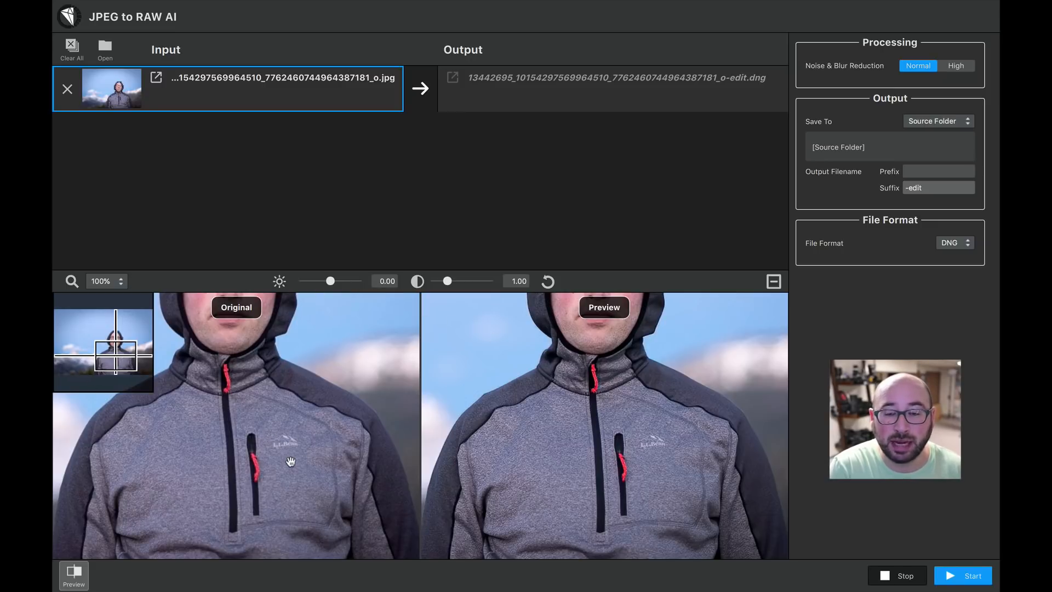
{"action": "mouse_move", "coordinate": [313, 447]}
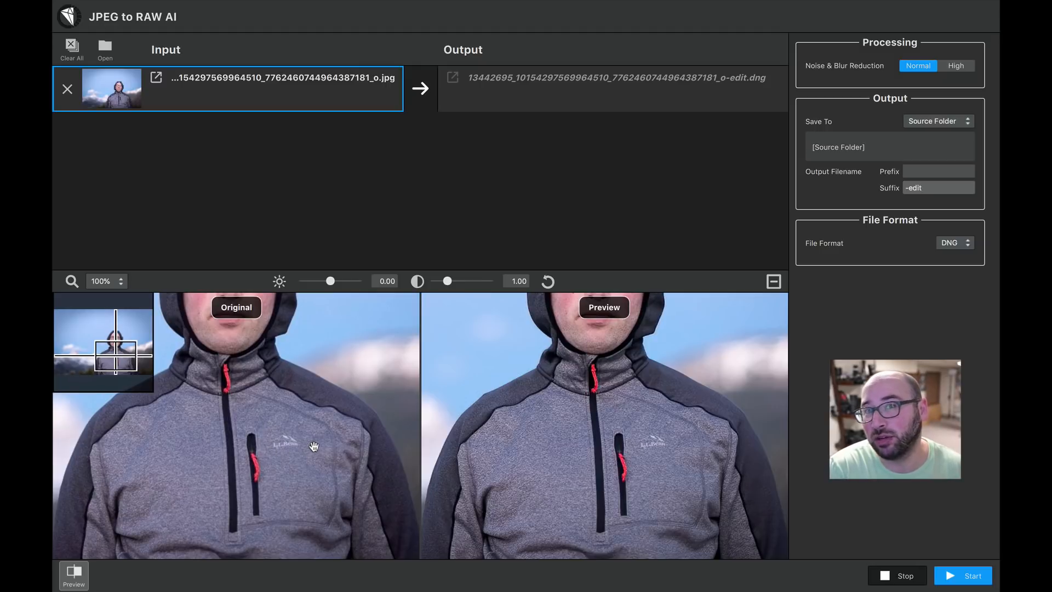
{"action": "mouse_move", "coordinate": [584, 449]}
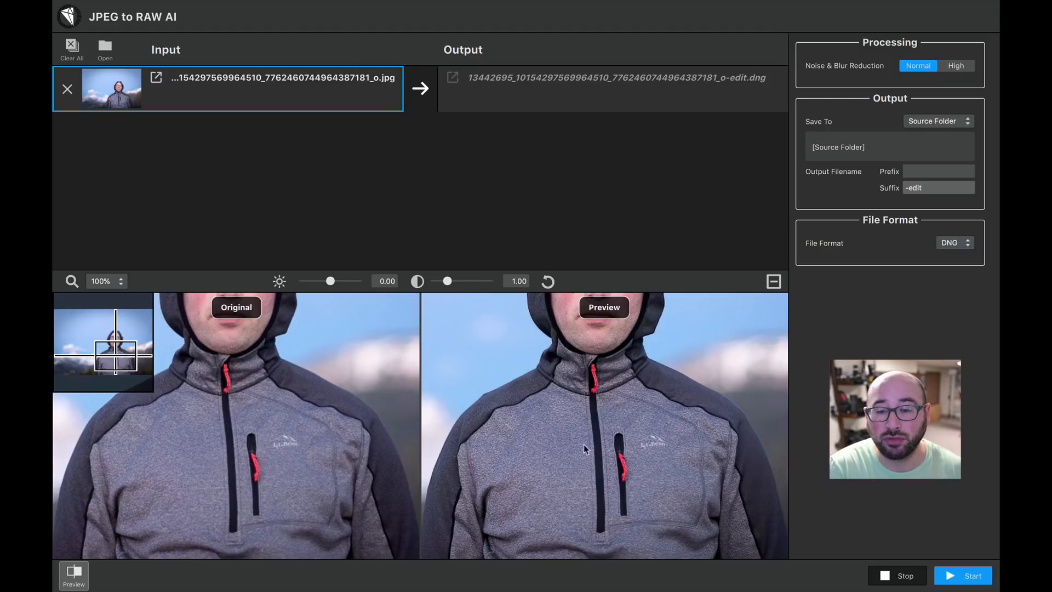
{"action": "mouse_move", "coordinate": [657, 461]}
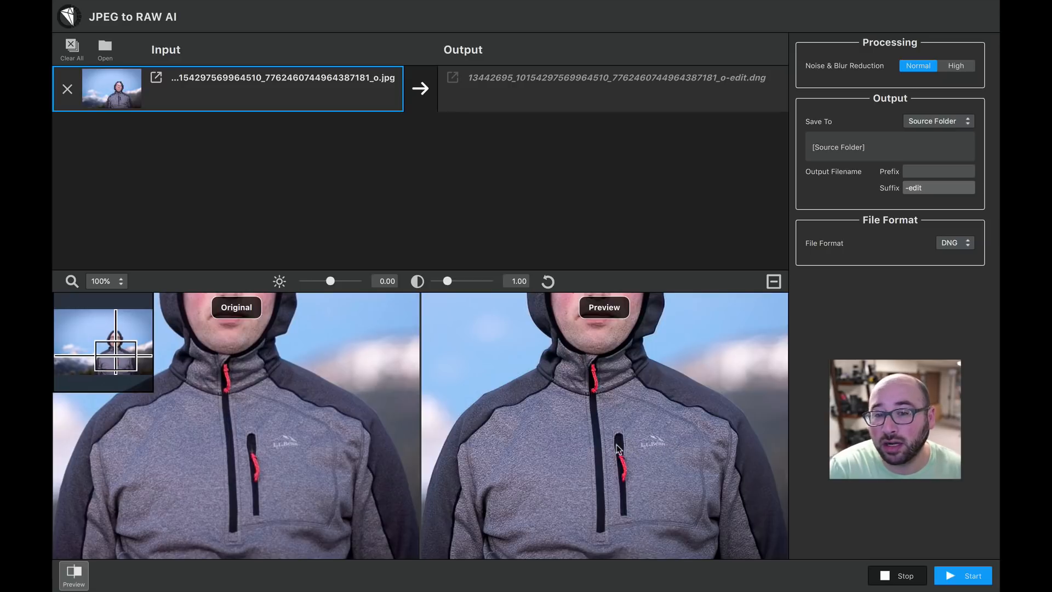
{"action": "mouse_move", "coordinate": [651, 454]}
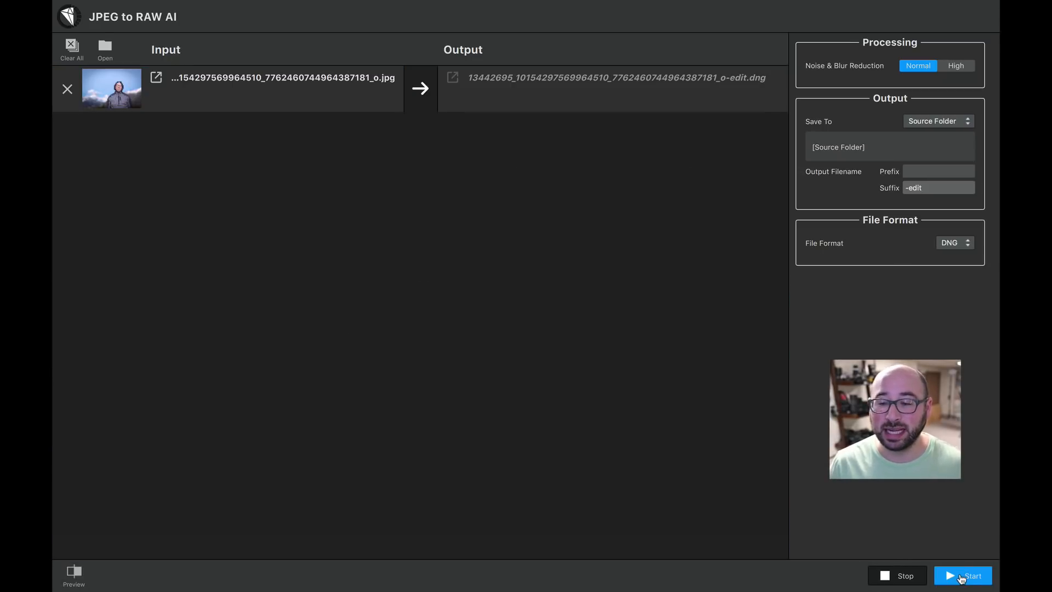
Start the conversion of the queued JPEG into a DNG.
{"action": "left_click", "coordinate": [962, 575]}
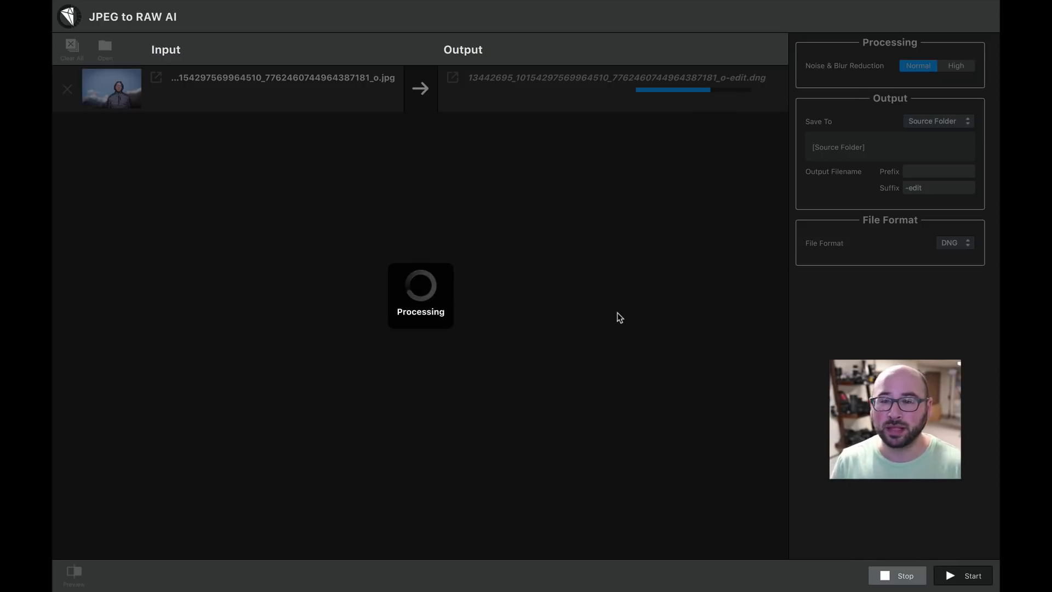
{"action": "mouse_move", "coordinate": [725, 131]}
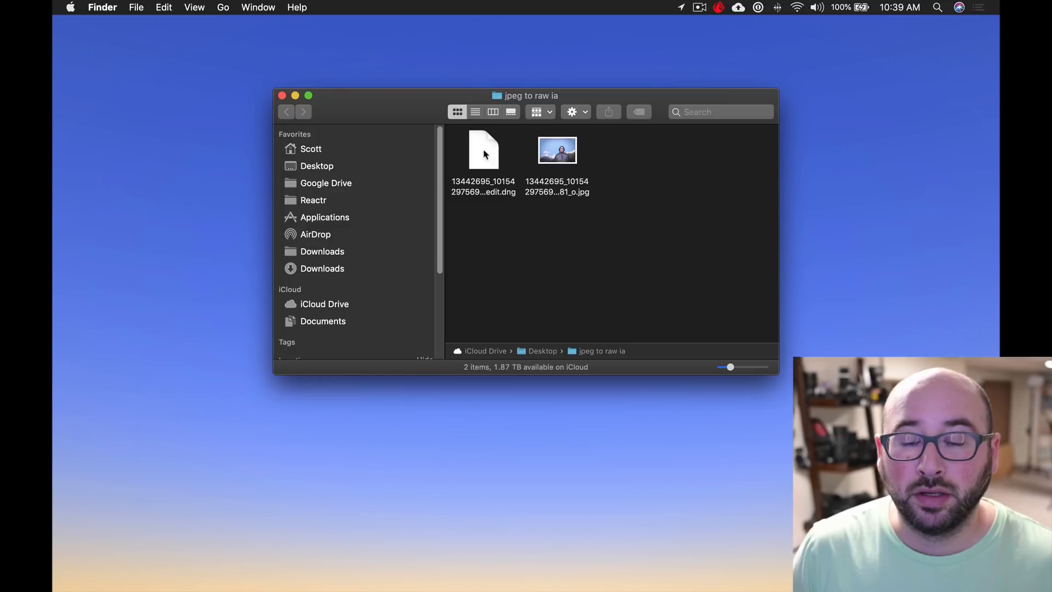
{"action": "mouse_move", "coordinate": [544, 232]}
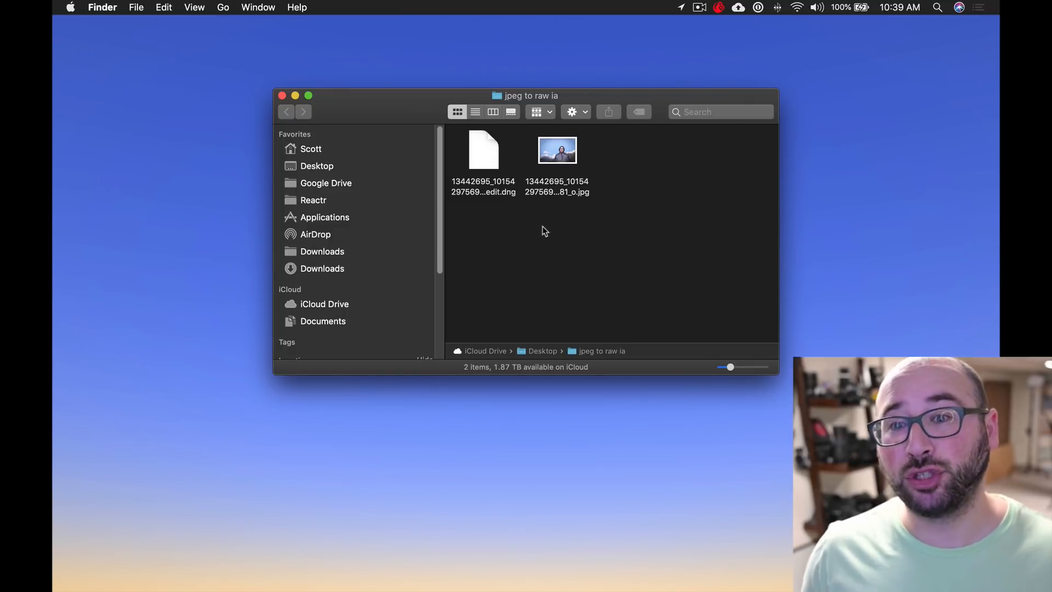
Show Get Info for the 116 KB JPEG and select the converted 6.8 MB DNG.
{"action": "left_click", "coordinate": [557, 150]}
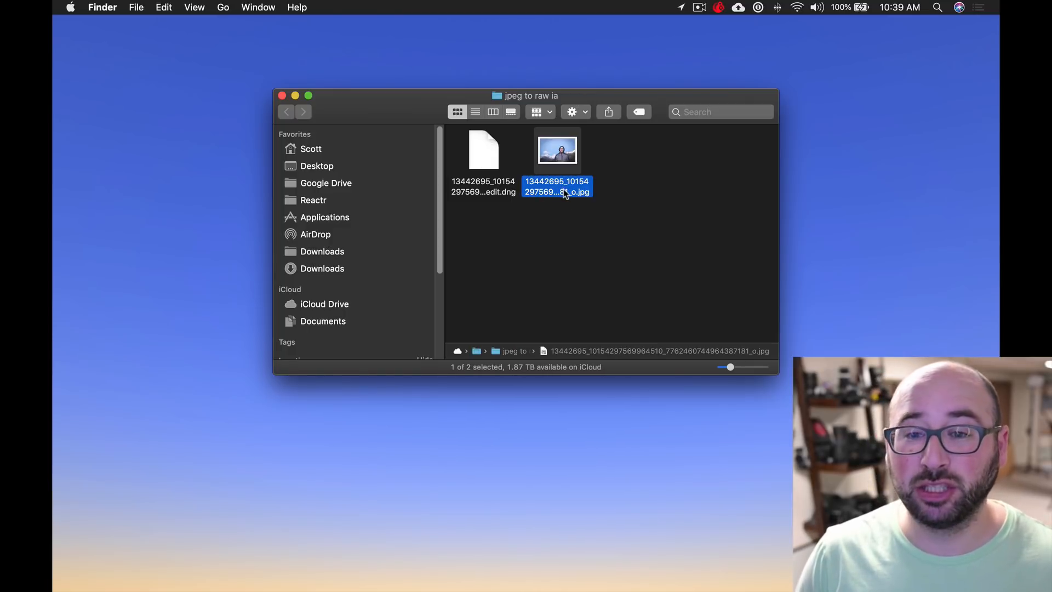
{"action": "key", "text": "cmd+i"}
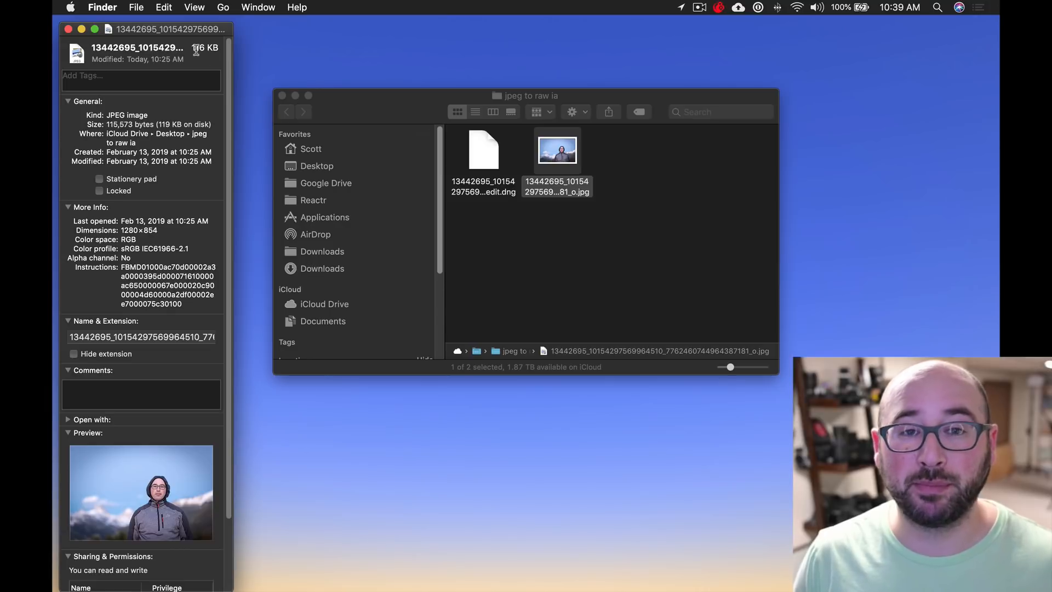
{"action": "left_click", "coordinate": [482, 151]}
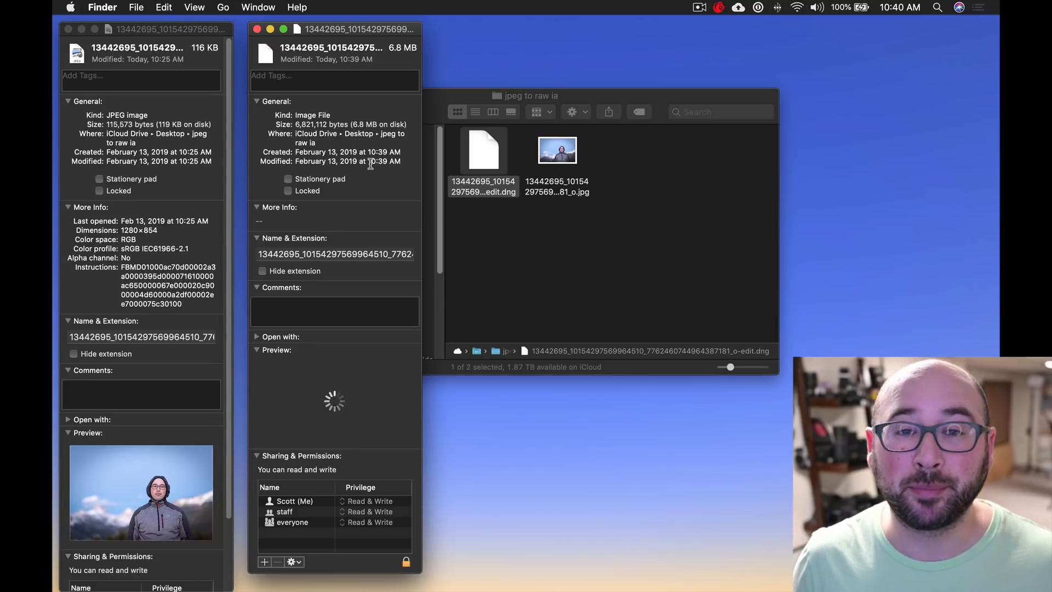
{"action": "mouse_move", "coordinate": [367, 159]}
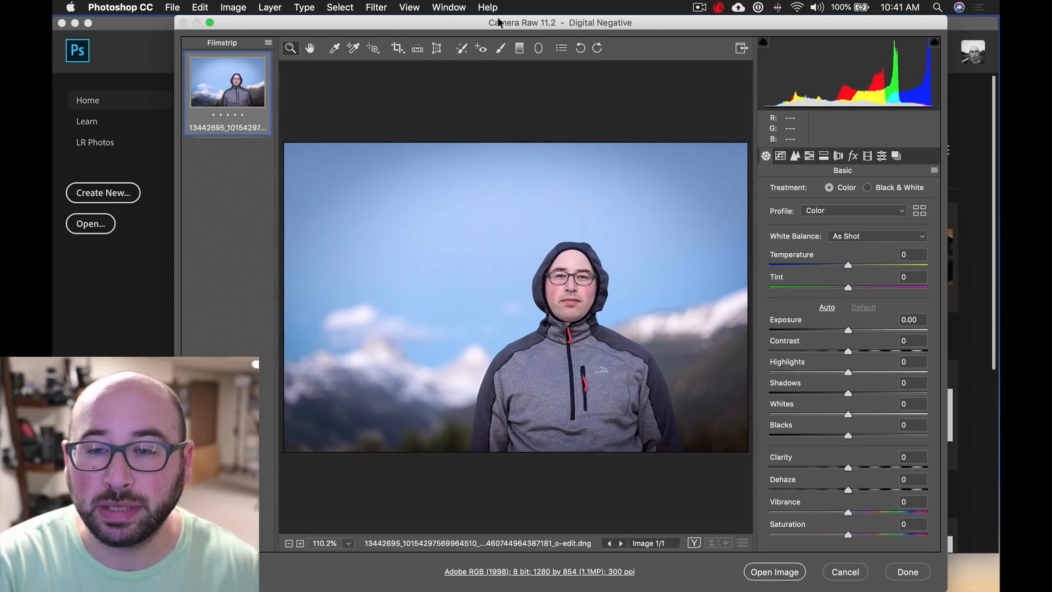
{"action": "mouse_move", "coordinate": [599, 151]}
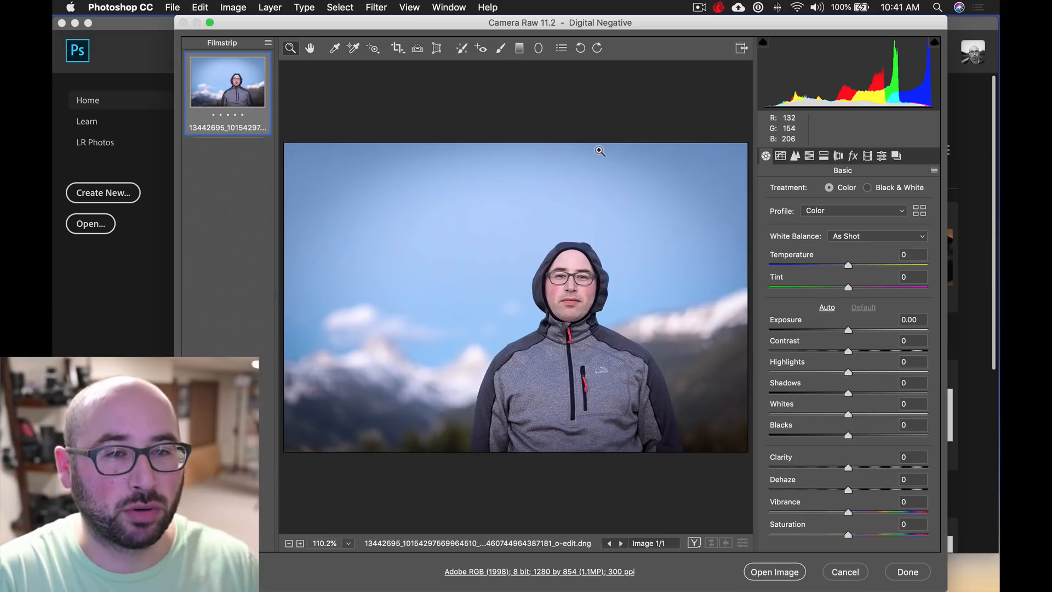
{"action": "mouse_move", "coordinate": [551, 85]}
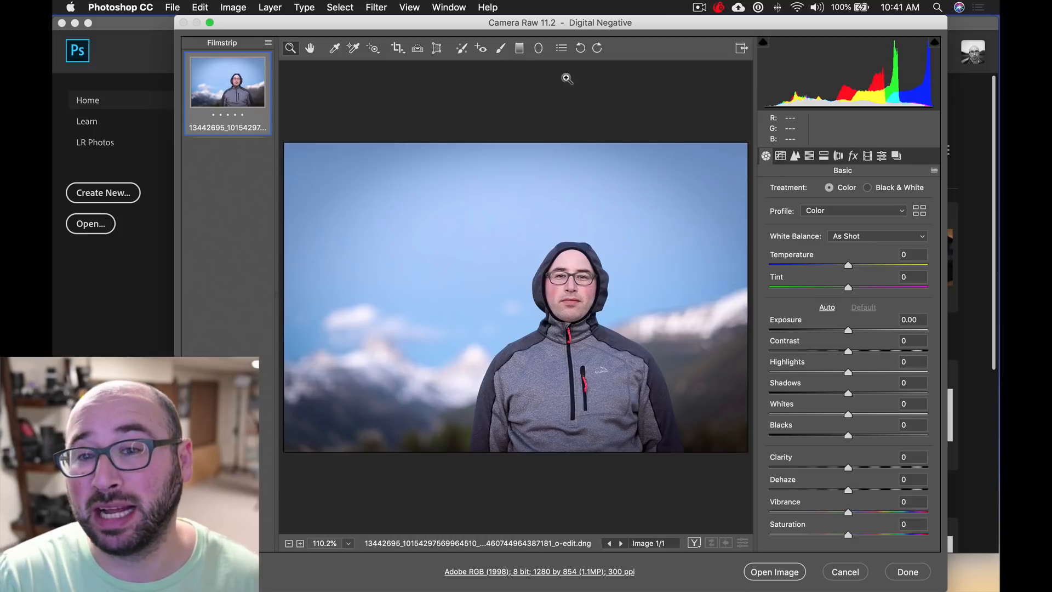
{"action": "mouse_move", "coordinate": [611, 106]}
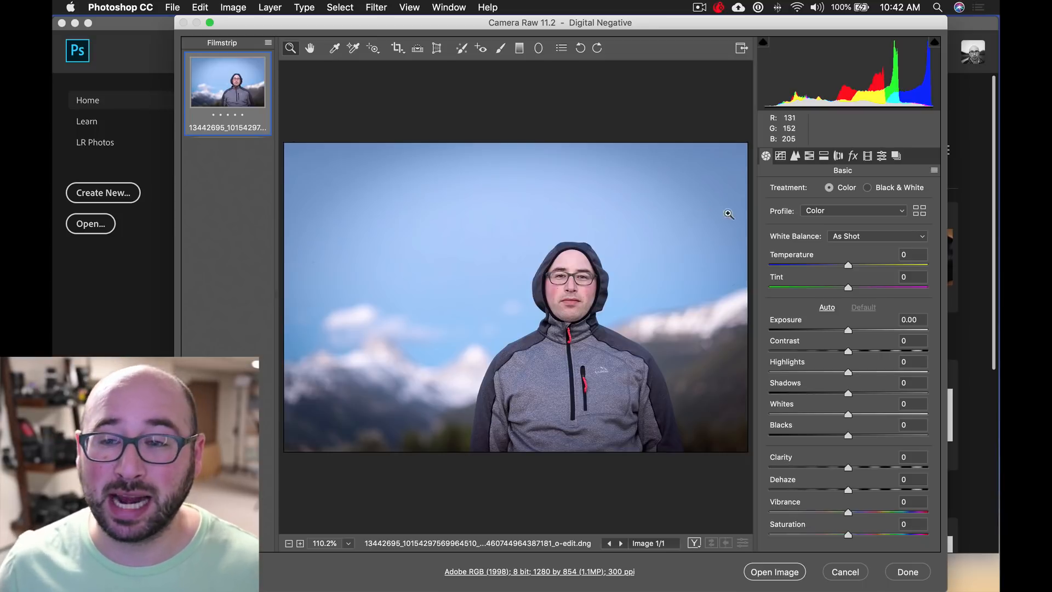
{"action": "mouse_move", "coordinate": [585, 287]}
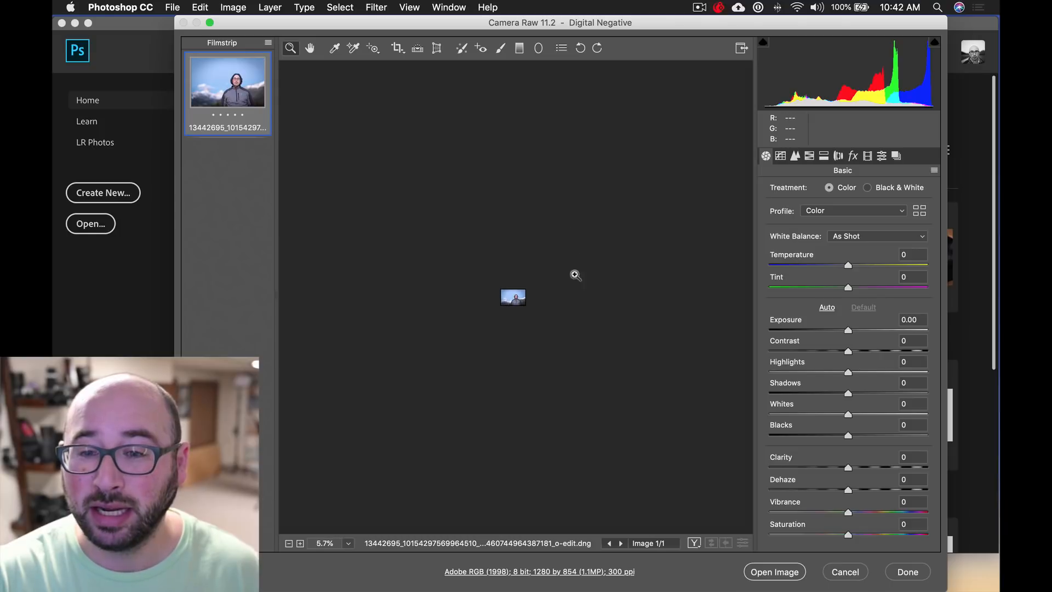
Fit the photo in view and set Shadows -27, Whites -3, Exposure +0.05, Highlights -39.
{"action": "left_click", "coordinate": [513, 297]}
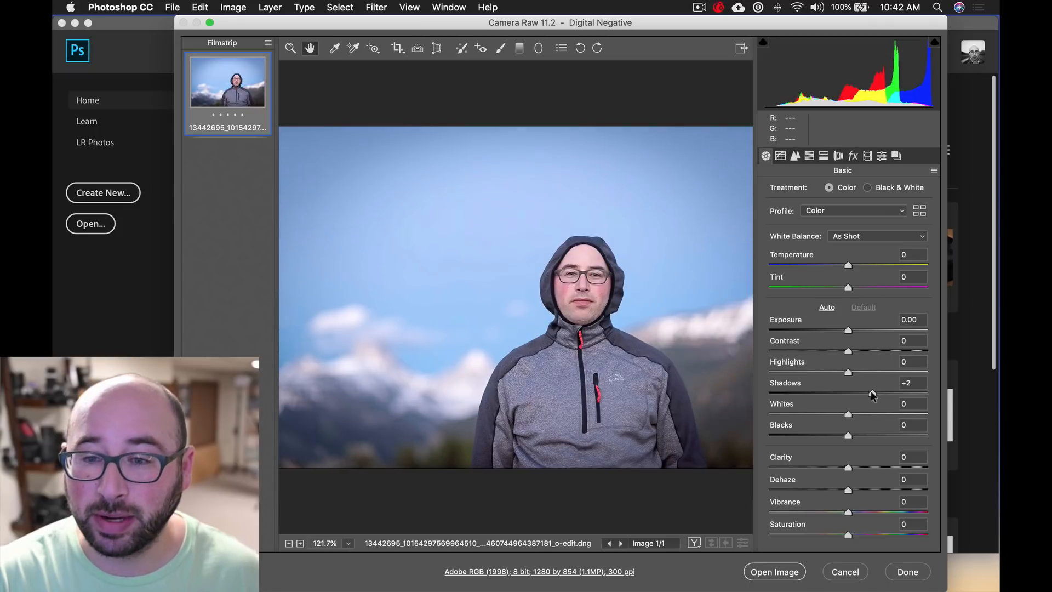
{"action": "left_click_drag", "start_coordinate": [873, 392], "coordinate": [868, 392]}
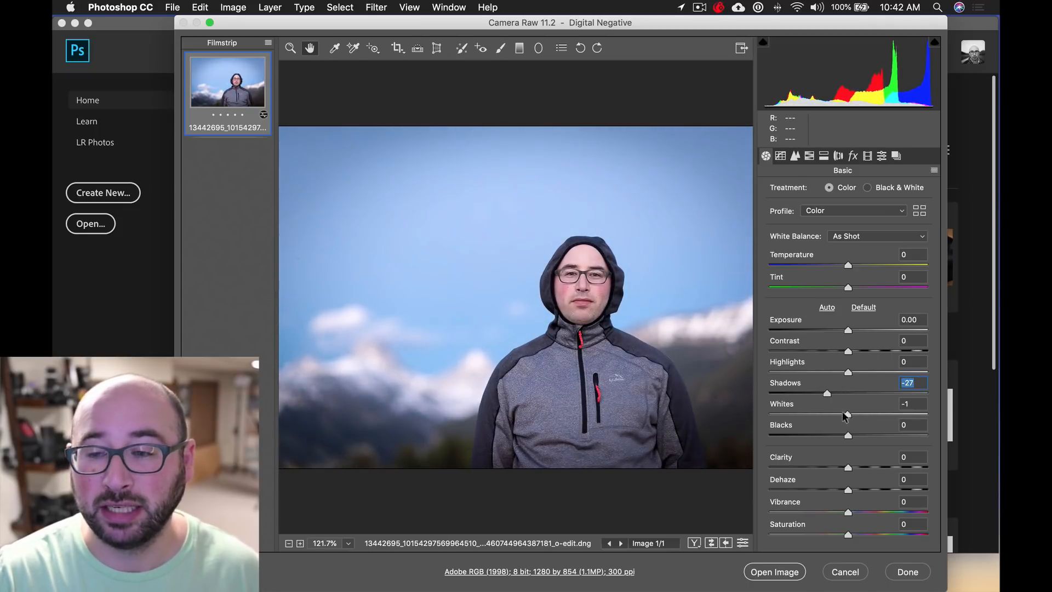
{"action": "left_click_drag", "start_coordinate": [845, 415], "coordinate": [834, 414]}
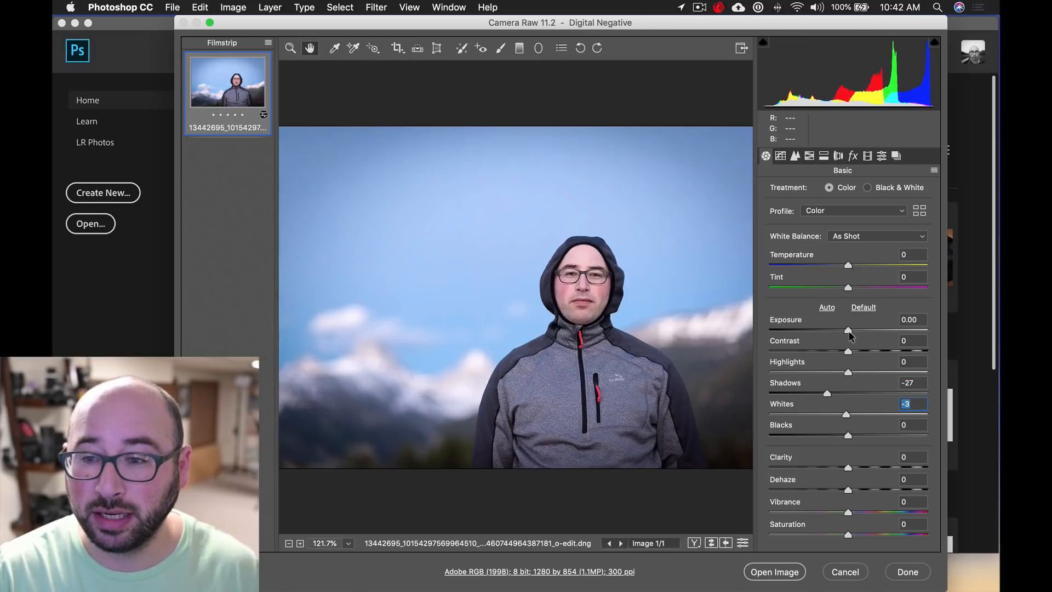
{"action": "left_click_drag", "start_coordinate": [848, 329], "coordinate": [851, 329]}
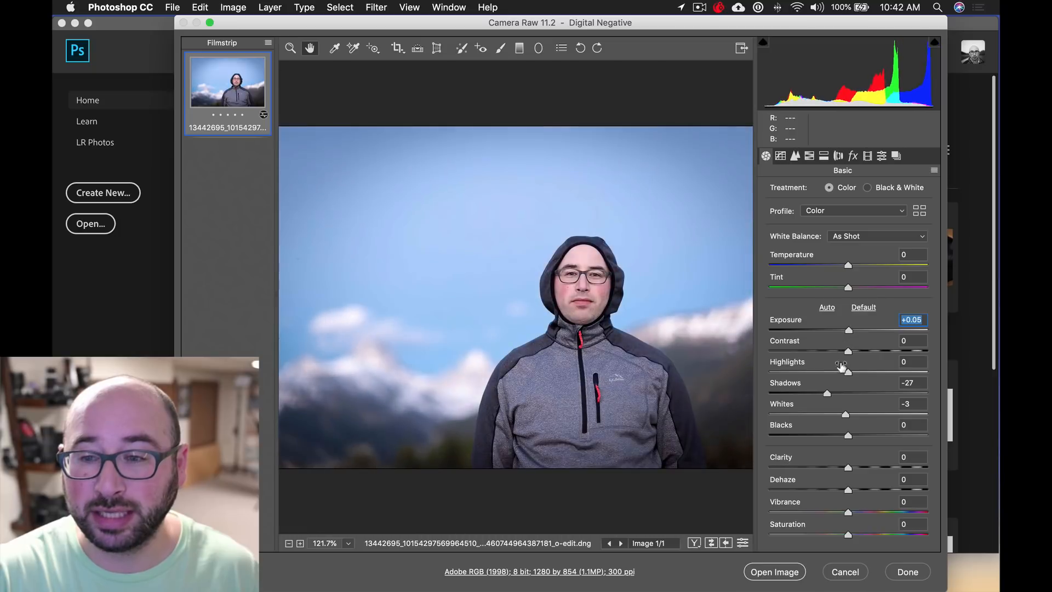
{"action": "left_click_drag", "start_coordinate": [849, 351], "coordinate": [812, 351]}
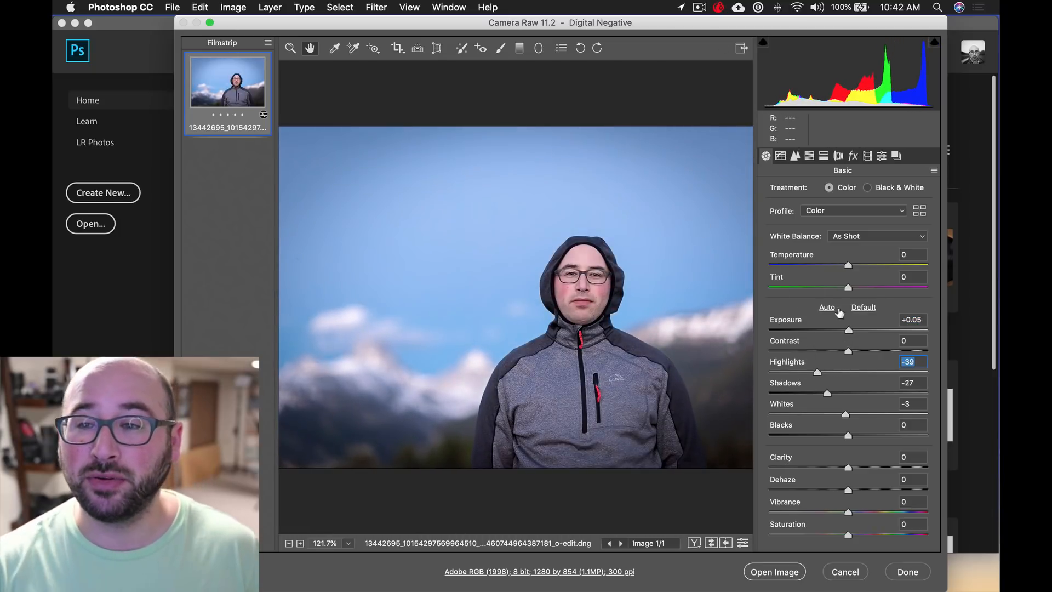
{"action": "left_click_drag", "start_coordinate": [849, 330], "coordinate": [872, 330]}
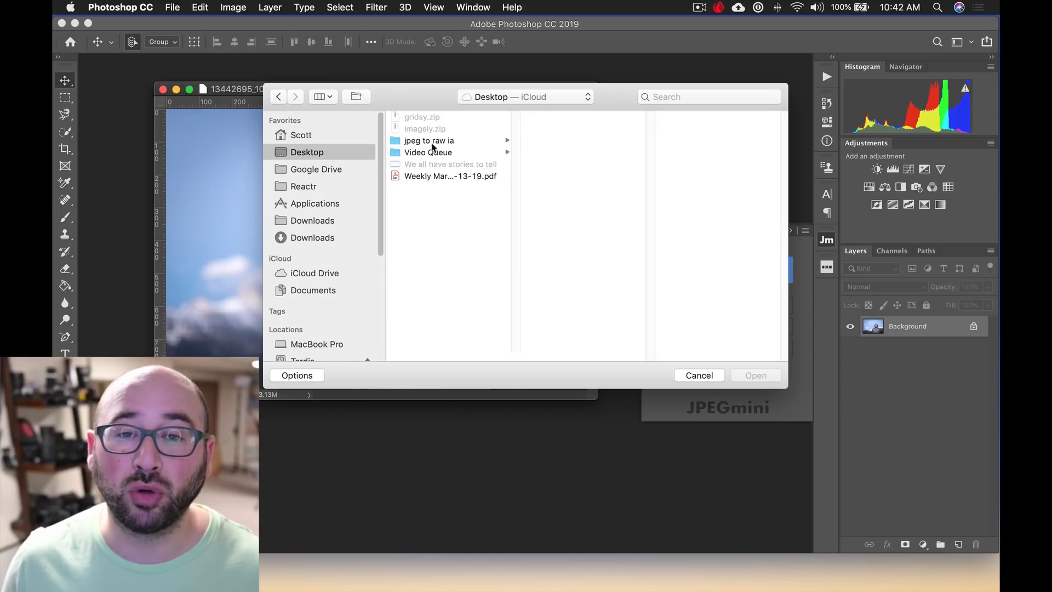
Open the original JPEG from the jpeg to raw ia folder beside the edited DNG.
{"action": "double_click", "coordinate": [429, 141]}
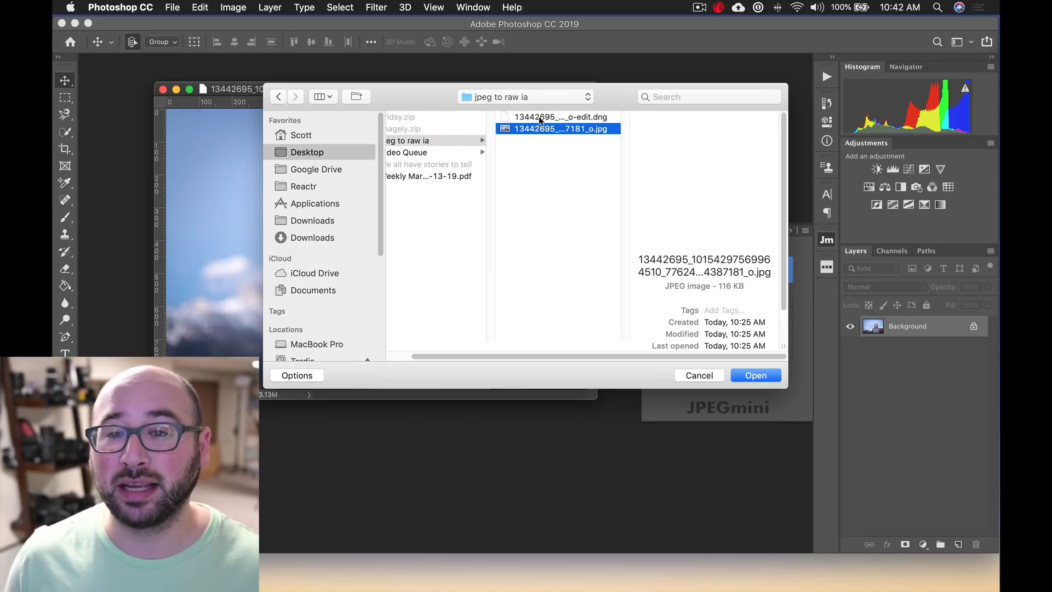
{"action": "left_click", "coordinate": [755, 375]}
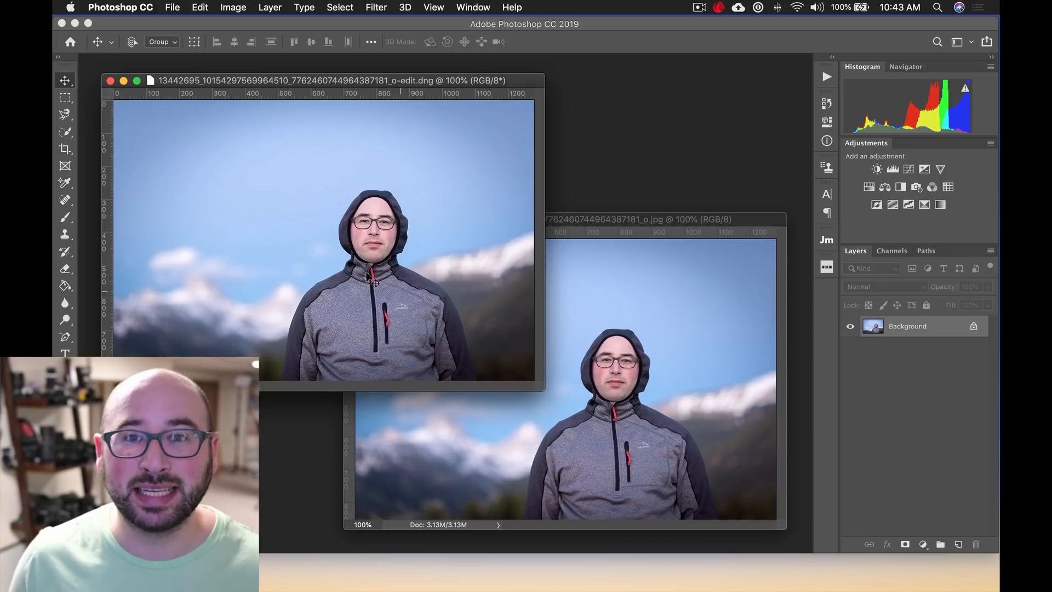
{"action": "mouse_move", "coordinate": [585, 329]}
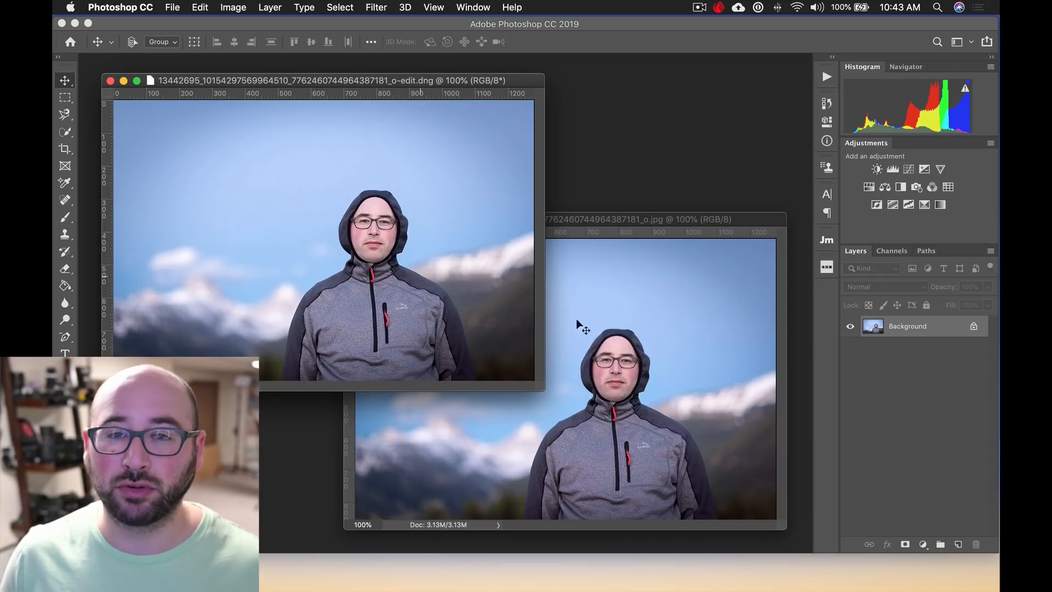
{"action": "mouse_move", "coordinate": [668, 178]}
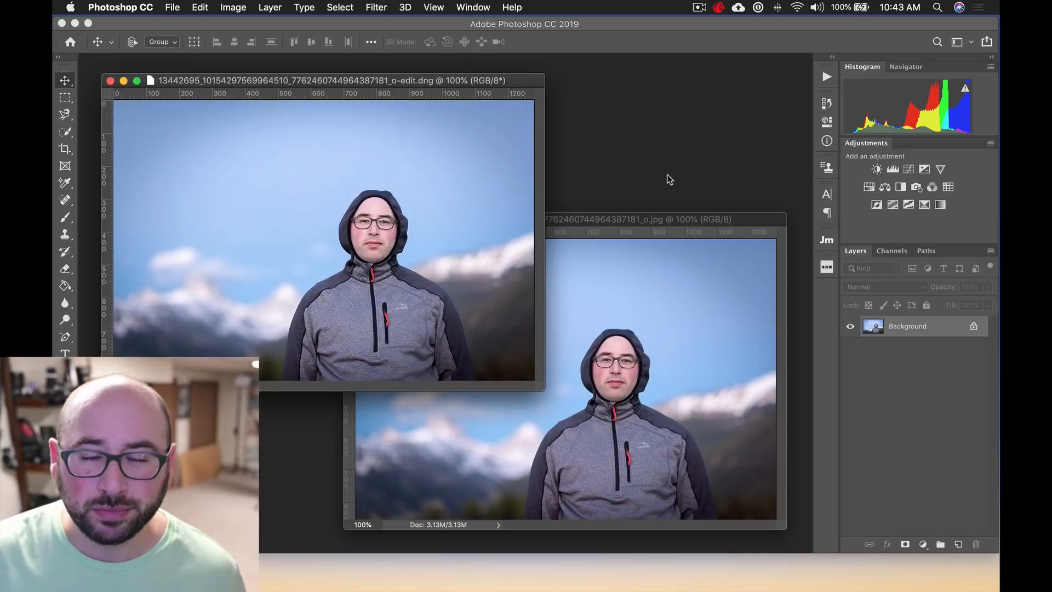